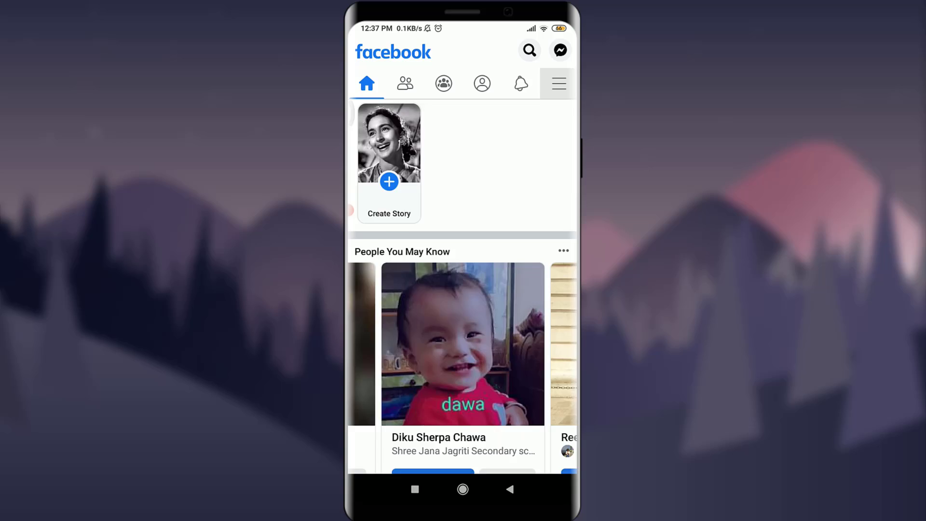
# Go to your own profile from the menu and scroll to Edit Public Details.
pyautogui.click(556, 83)
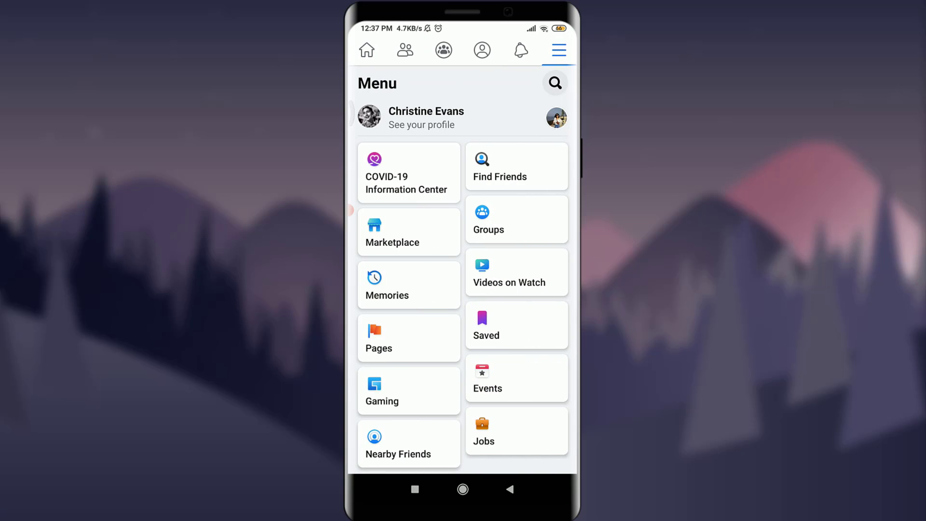
pyautogui.click(482, 50)
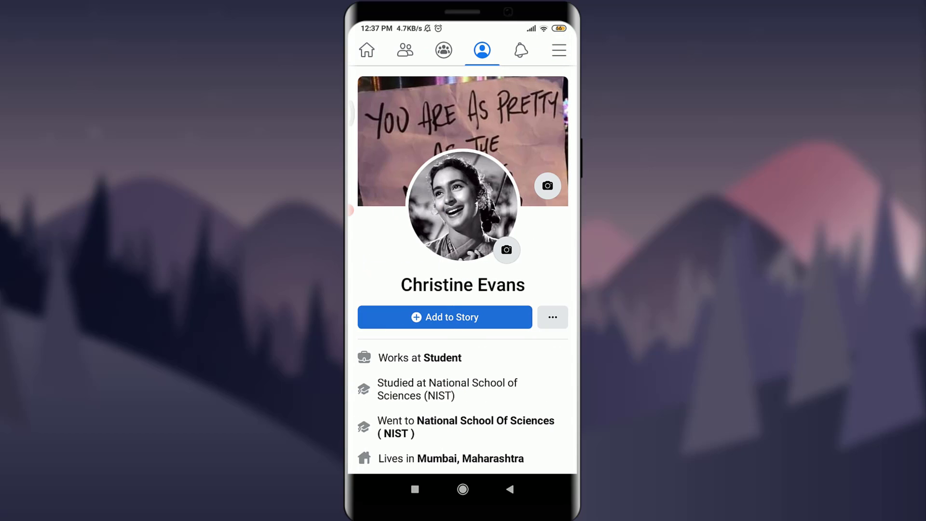
pyautogui.scroll(-3)
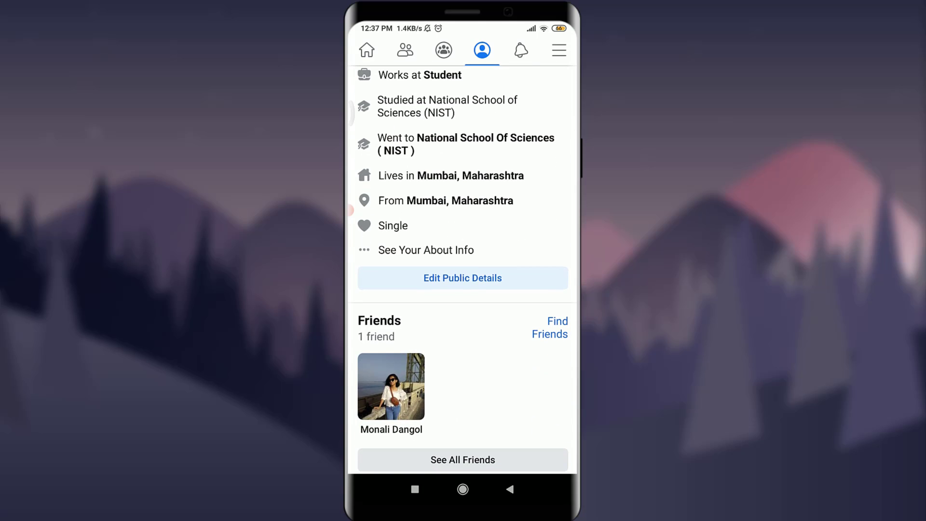
# Enter Edit Public Details, then Edit Your About Info, and reach the Contact Info section.
pyautogui.click(462, 277)
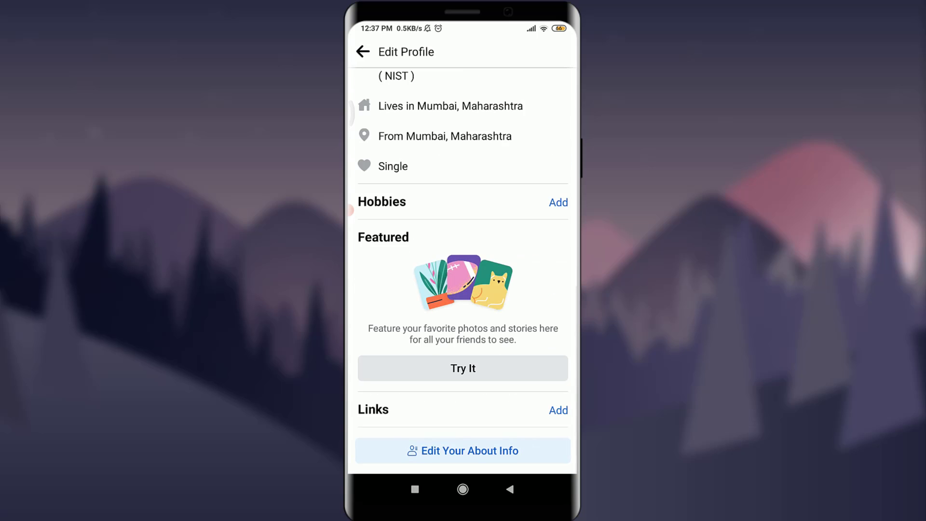
pyautogui.click(462, 451)
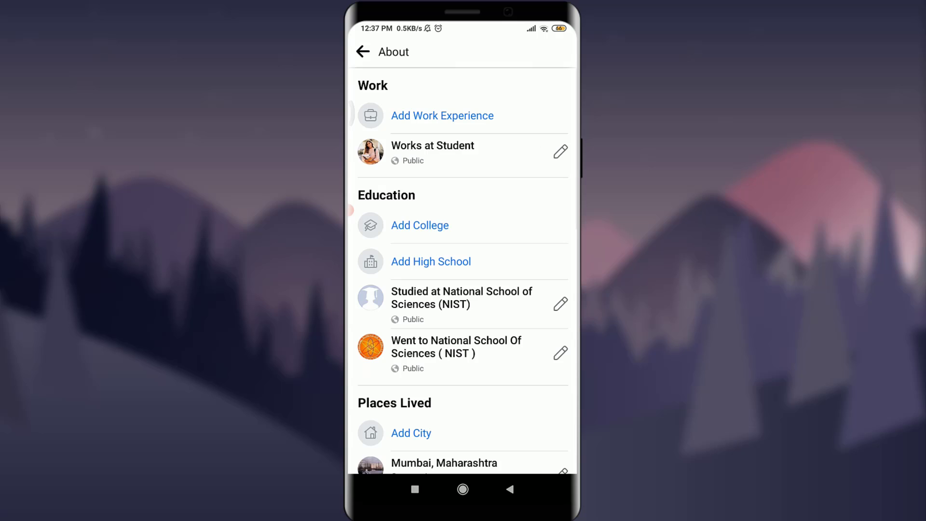
pyautogui.scroll(-3)
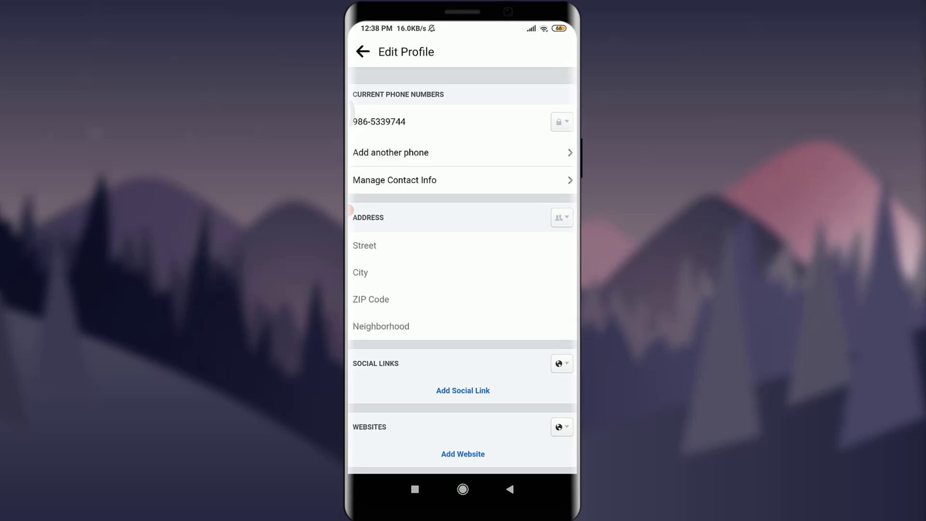
# In Manage Contact Info, add a new email typed as 'Ucon', completed with the suggestion, and submit it.
pyautogui.click(395, 181)
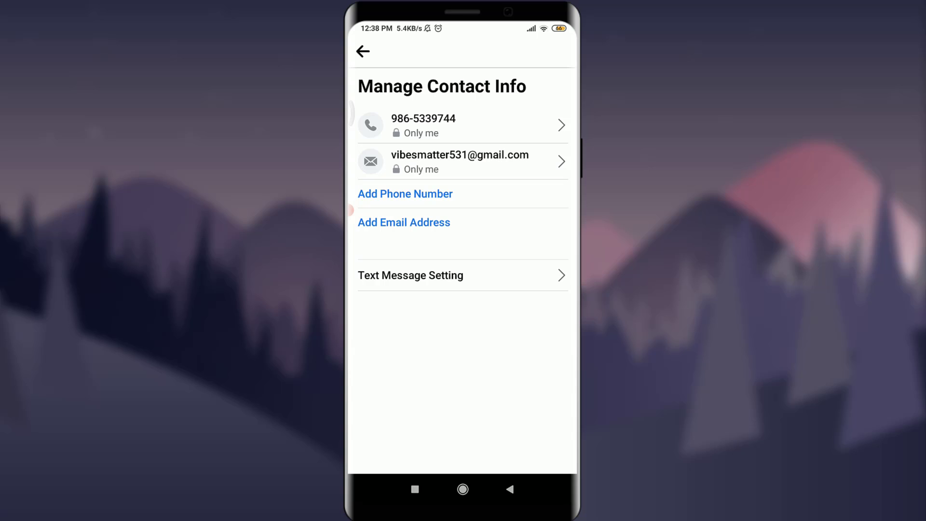
pyautogui.click(403, 222)
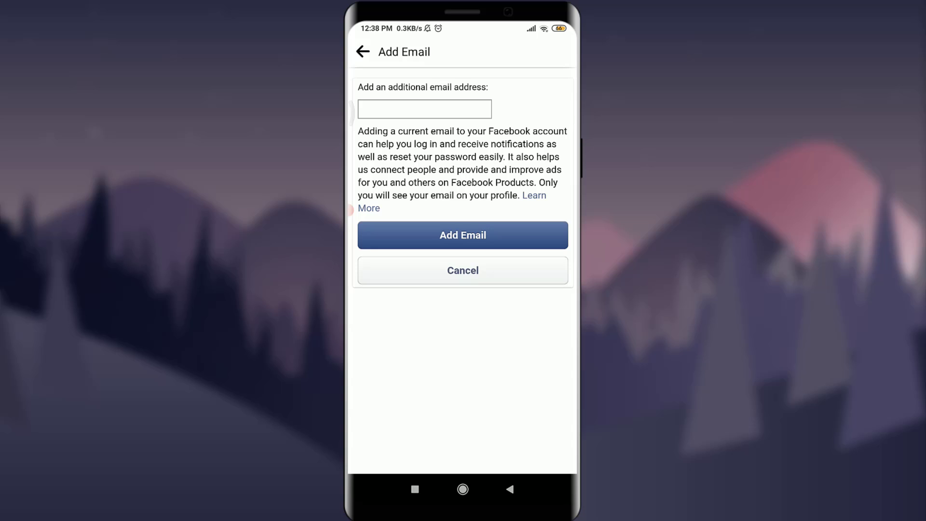
pyautogui.write('Ucon')
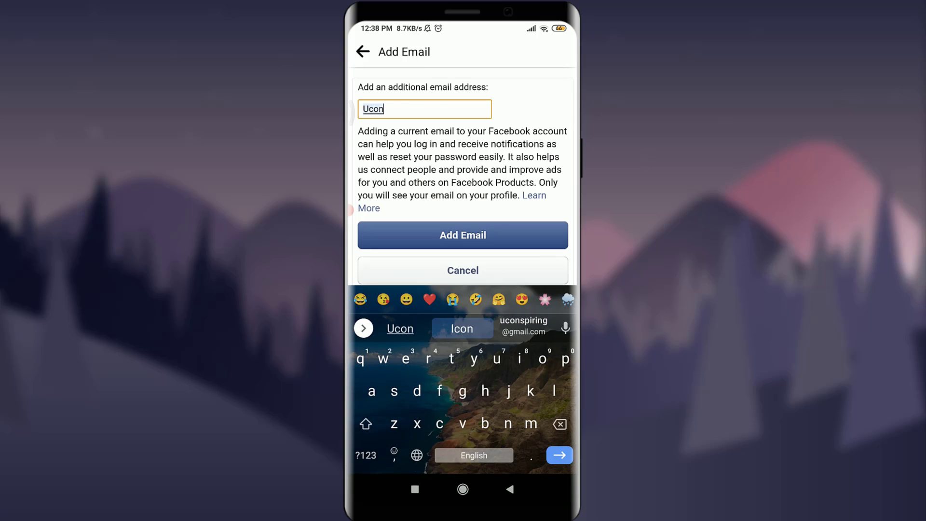
pyautogui.click(523, 325)
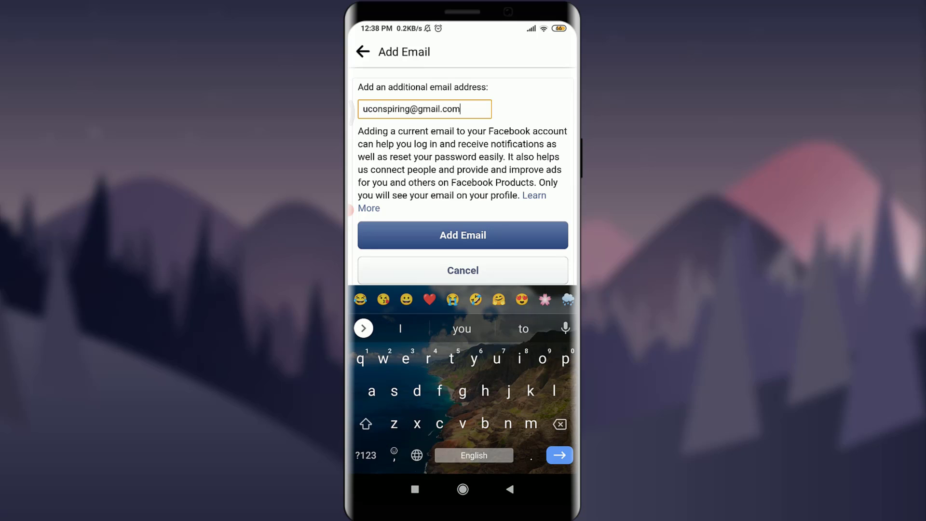
pyautogui.click(462, 234)
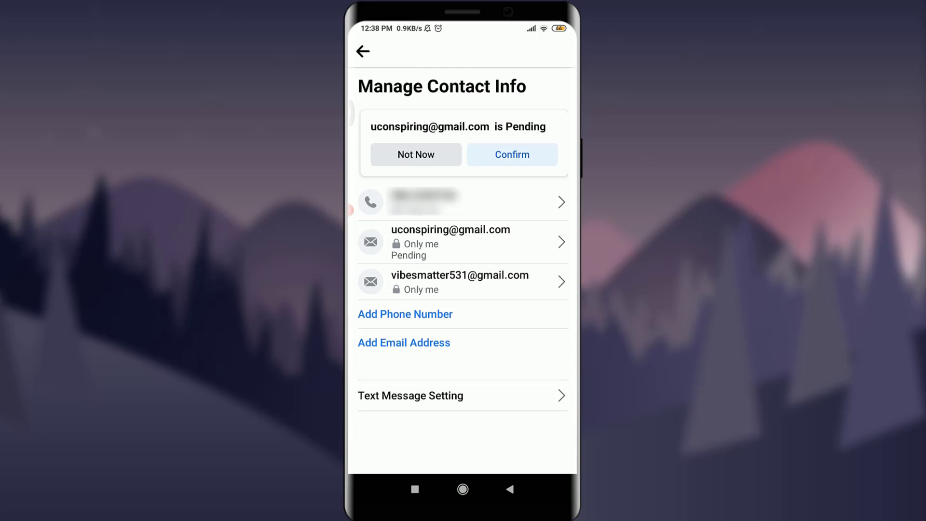
# Start confirming the pending email address from its banner.
pyautogui.click(511, 154)
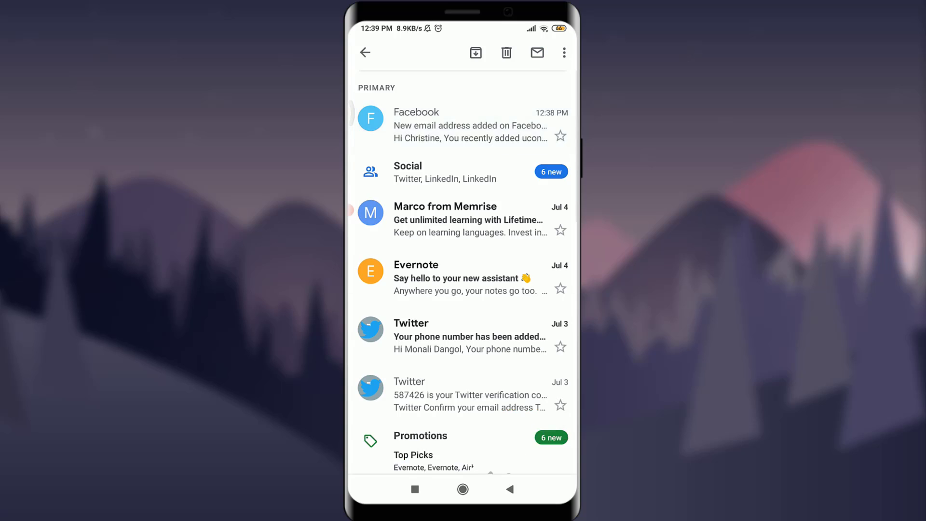
pyautogui.click(467, 125)
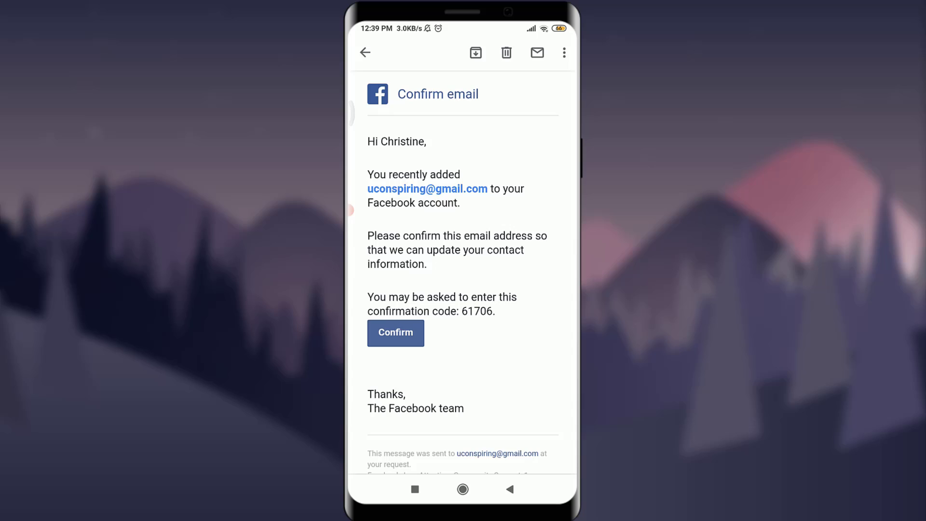
pyautogui.click(395, 333)
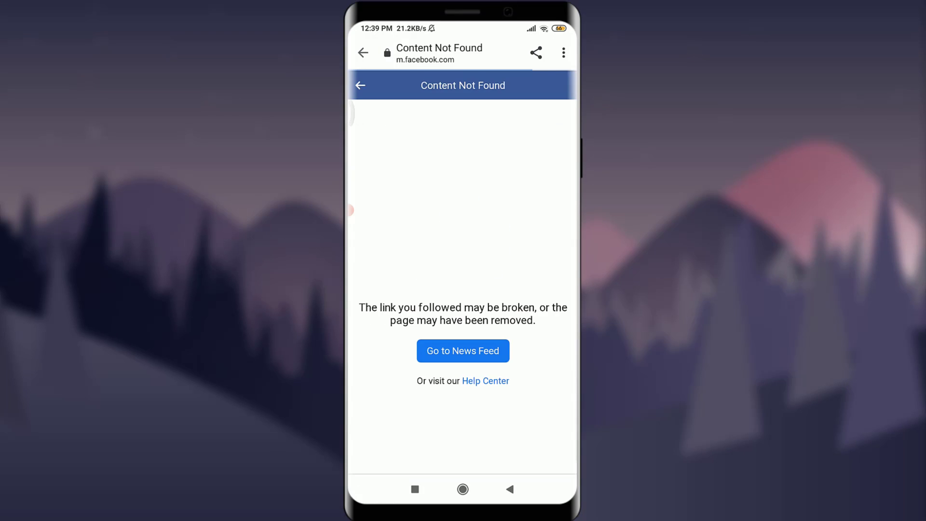
pyautogui.click(463, 350)
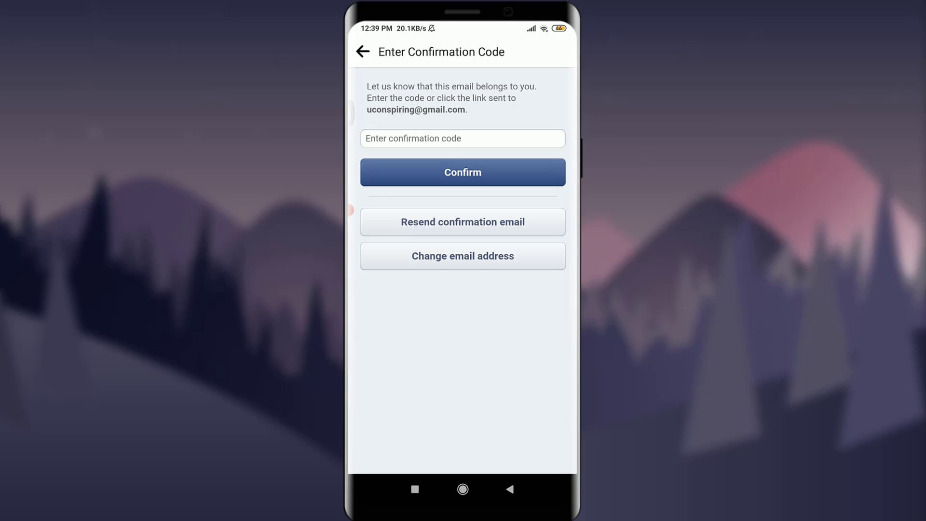
# Resend the confirmation email and leave Facebook via Recents for the home screen.
pyautogui.click(462, 222)
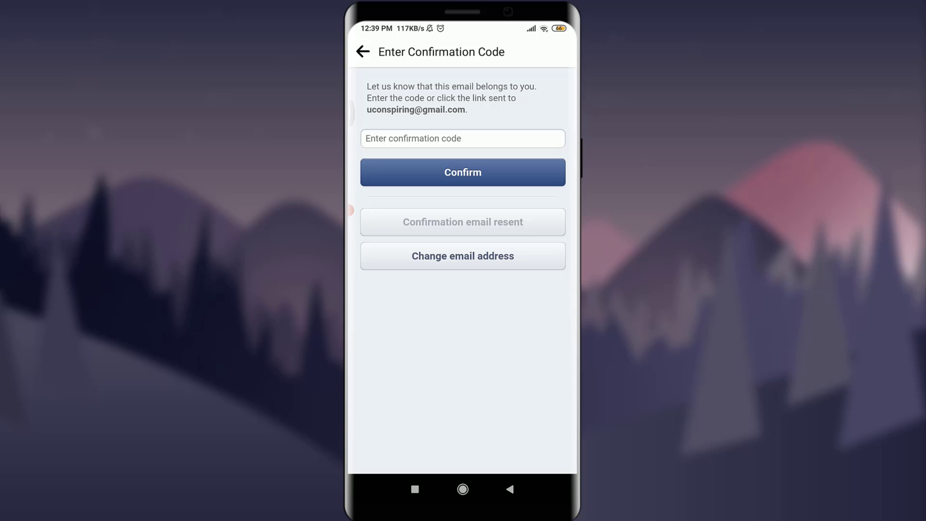
pyautogui.click(415, 490)
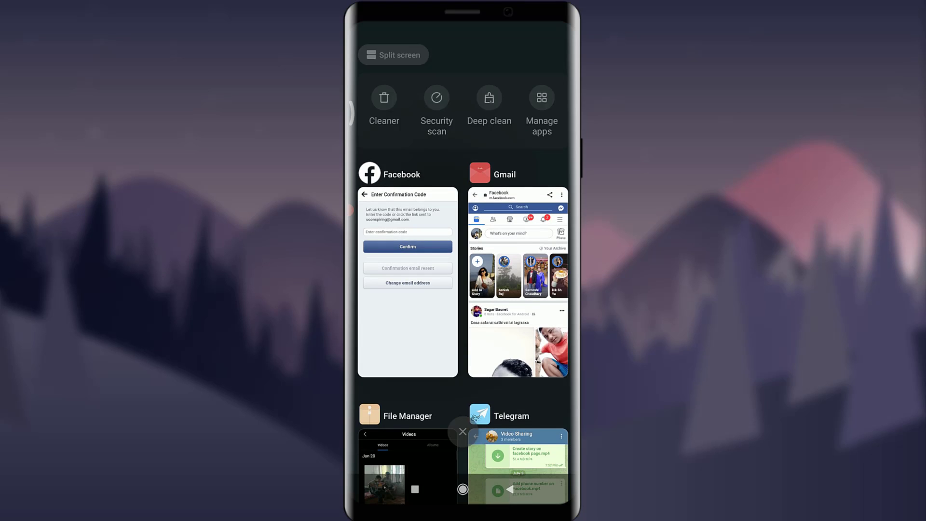
pyautogui.scroll(-3)
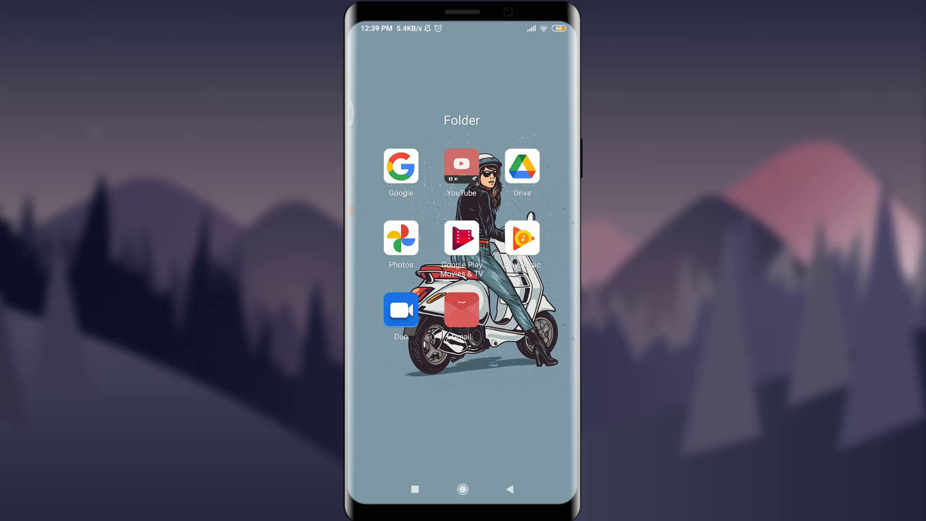
pyautogui.click(461, 310)
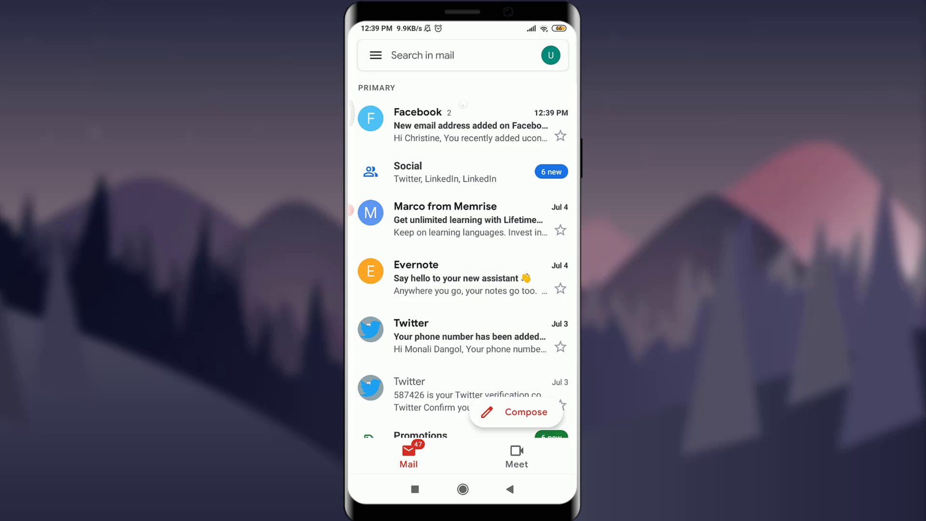
pyautogui.click(466, 124)
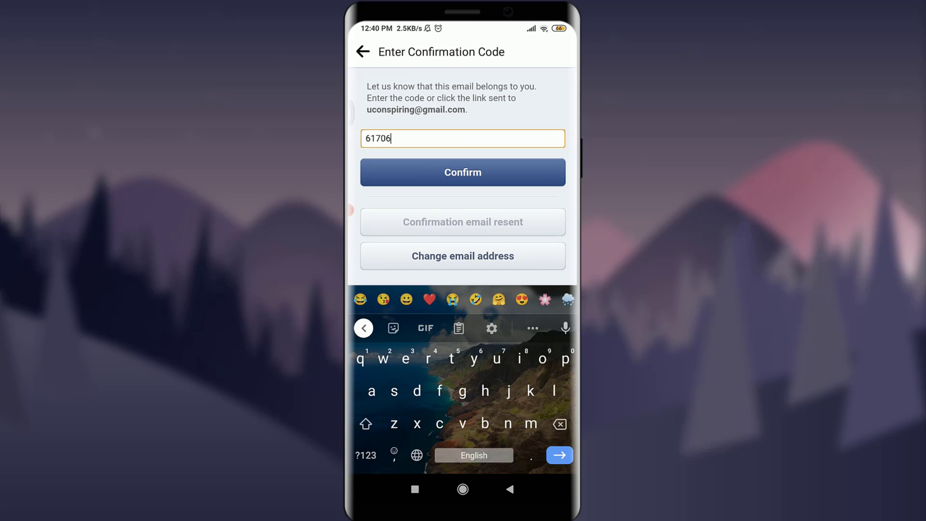
pyautogui.click(462, 172)
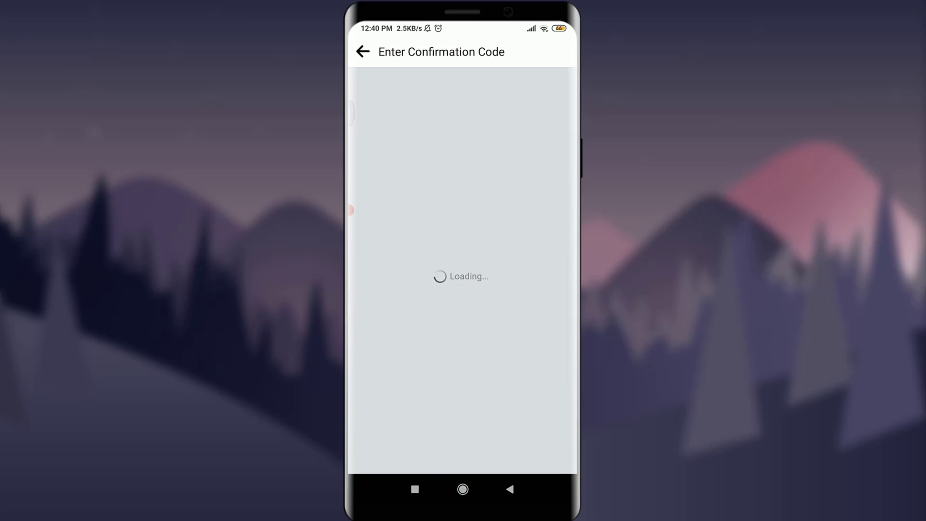